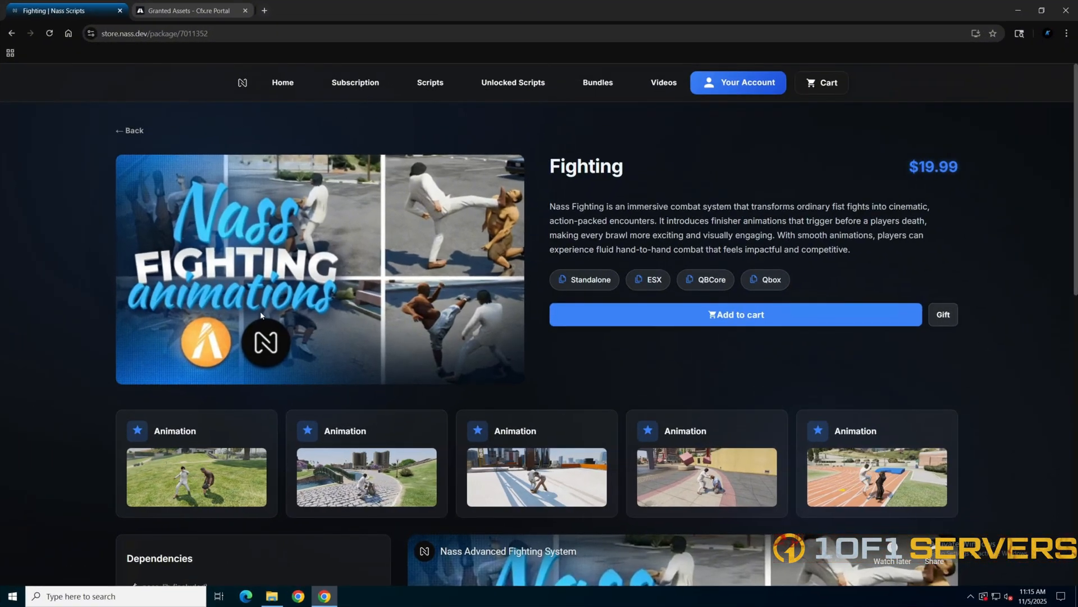
Review the Fighting page's Dependencies showing nass_lib included, then move to the Cfx.re granted assets
scroll(down, 3)
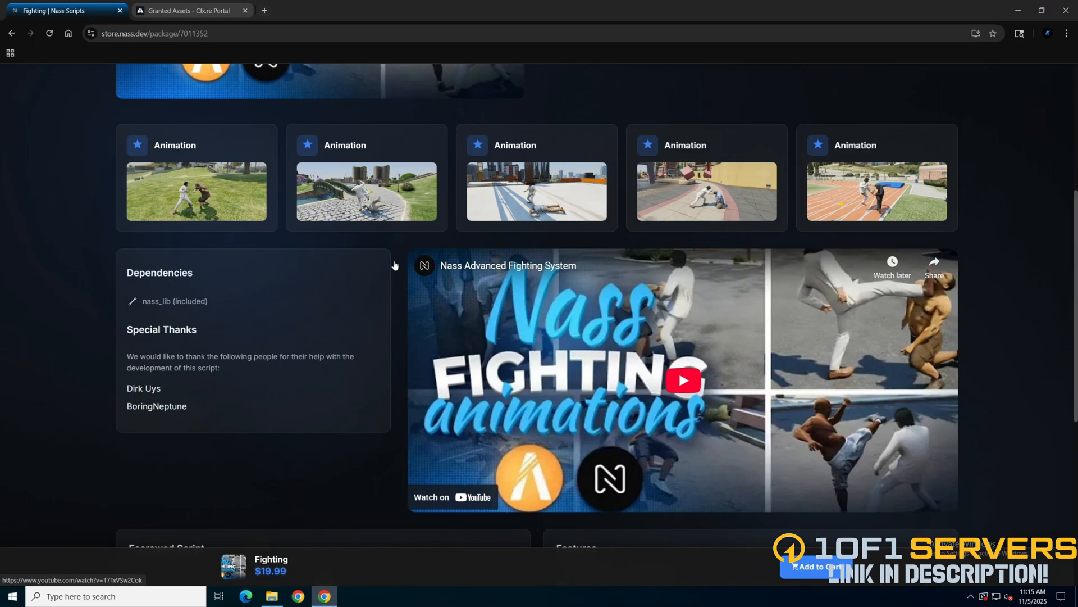
click(191, 10)
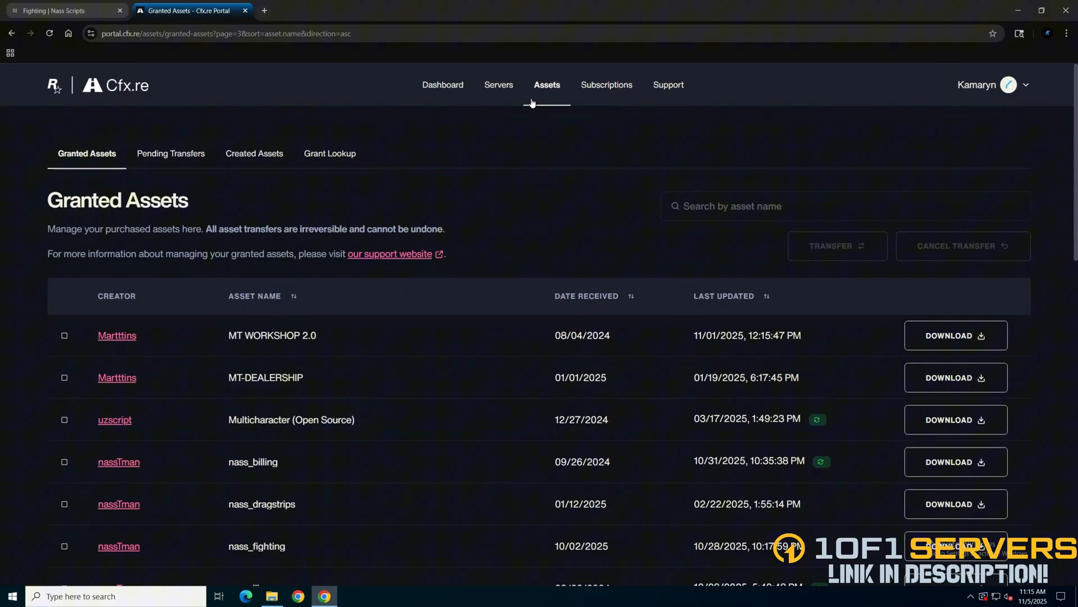
Download the nass_lib and nass_fighting assets from the Granted Assets list
scroll(down, 3)
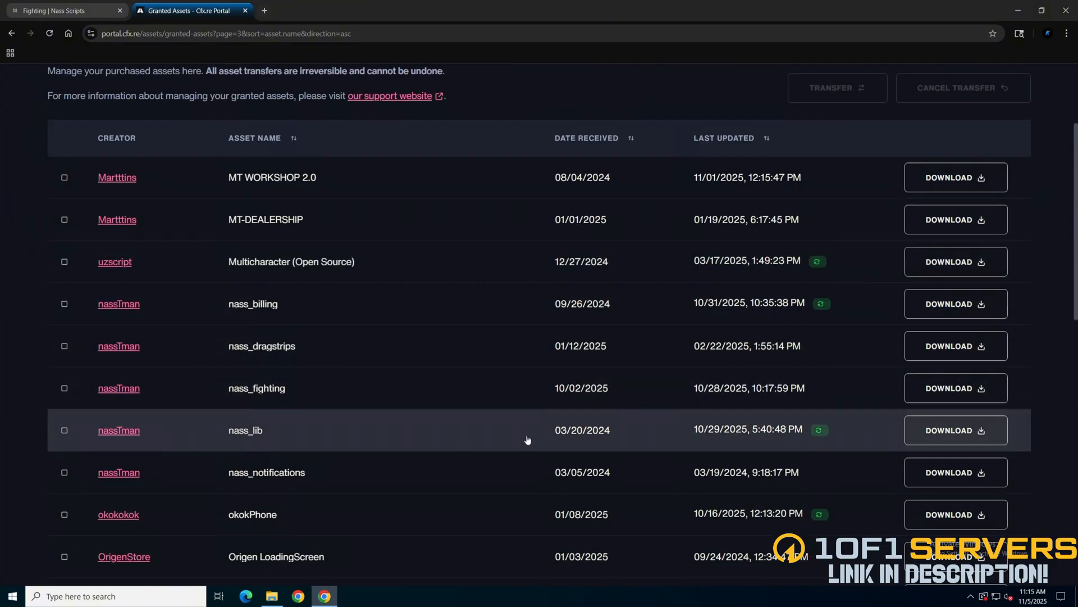
mouse_move(955, 431)
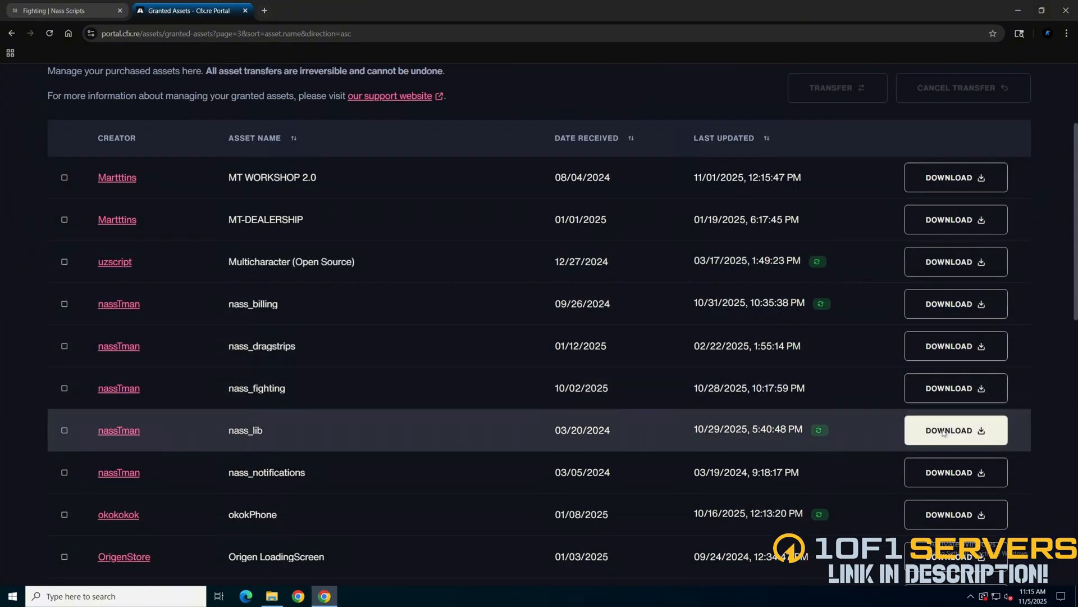
click(955, 430)
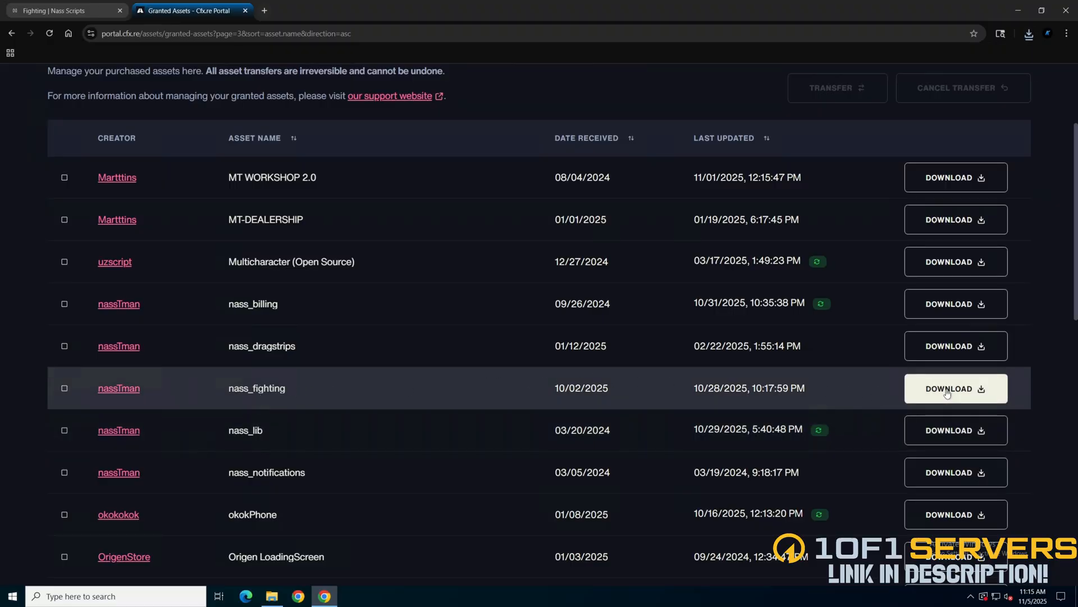
click(1029, 32)
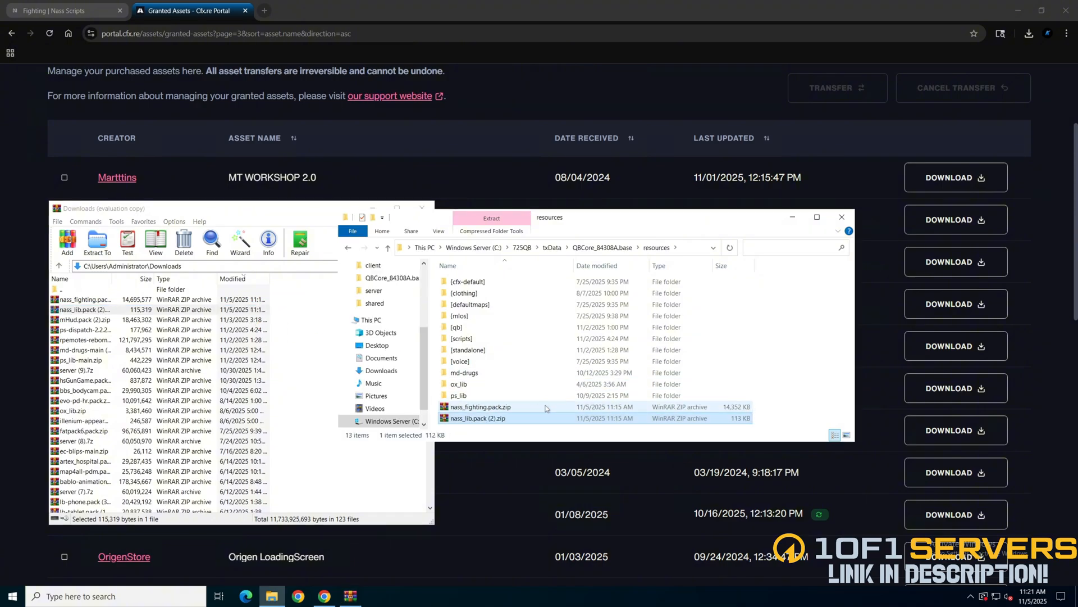
Extract the nass_fighting and nass_lib zips here in resources, then go up to the QBCore base folder
right_click(482, 407)
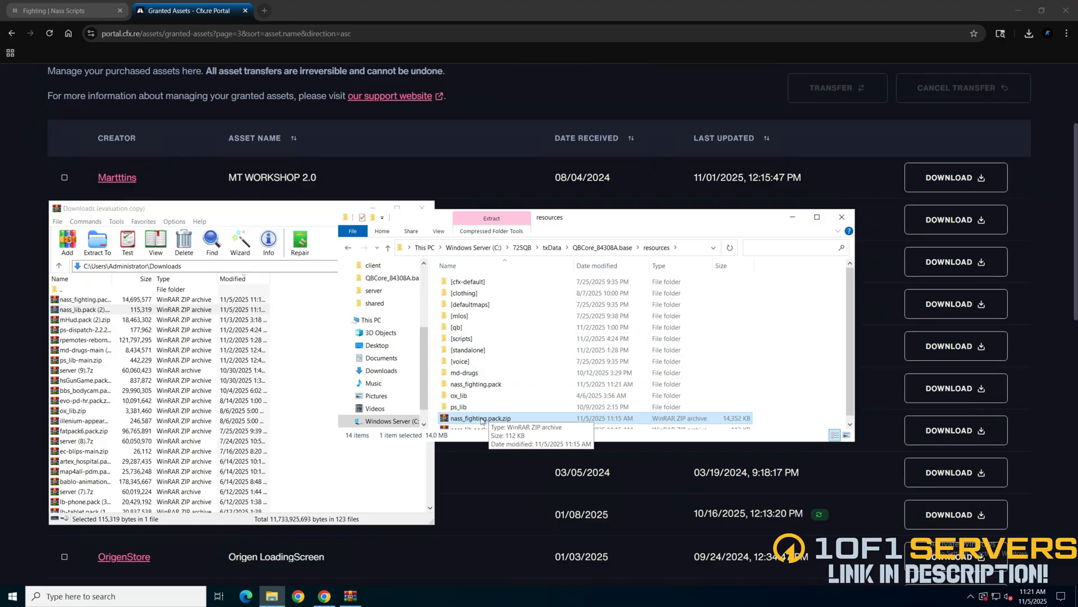
right_click(481, 422)
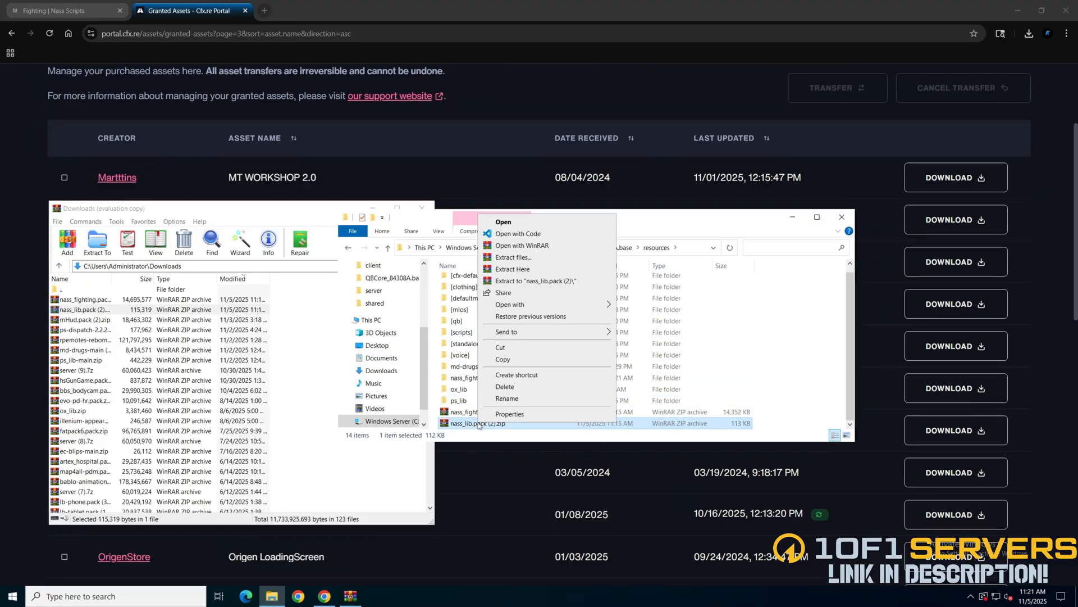
click(513, 269)
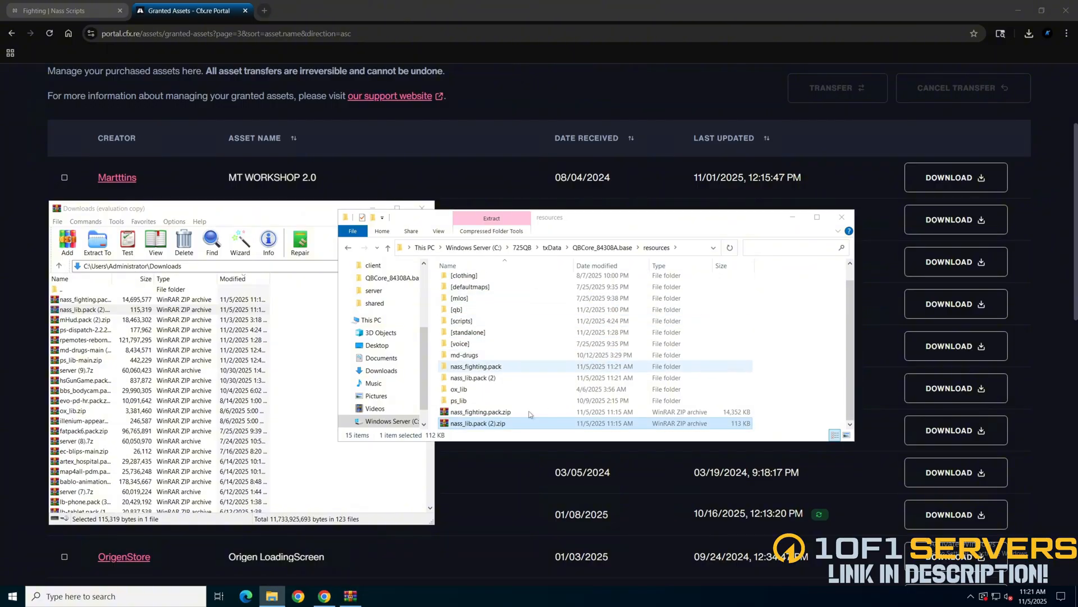
click(482, 411)
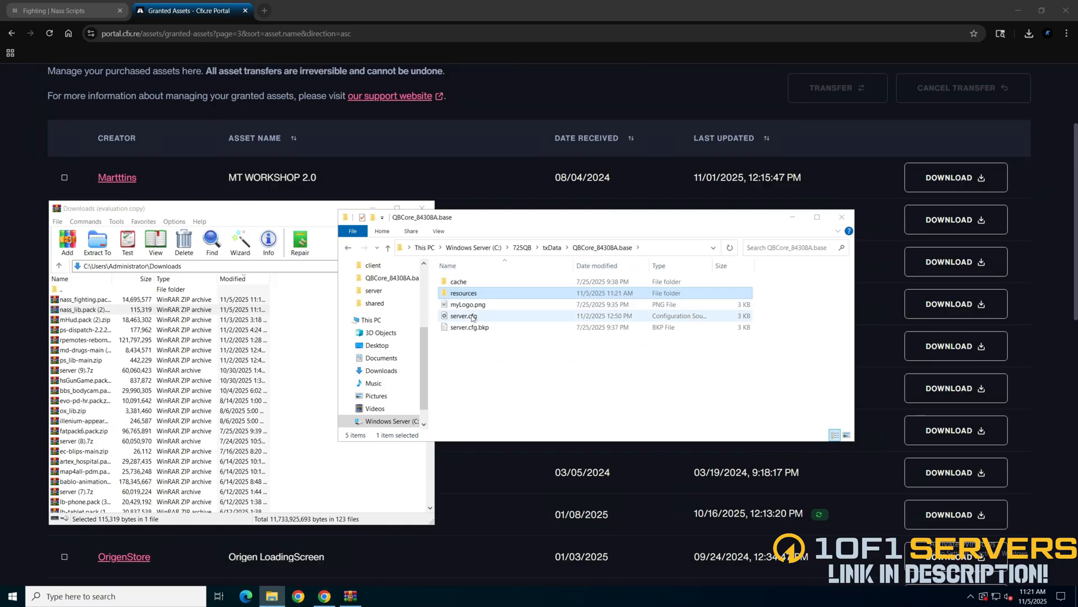
Add 'ensure nass_lib' and 'ensure nass_fighting' under the QBCore & Extra stuff section of server.cfg
click(377, 595)
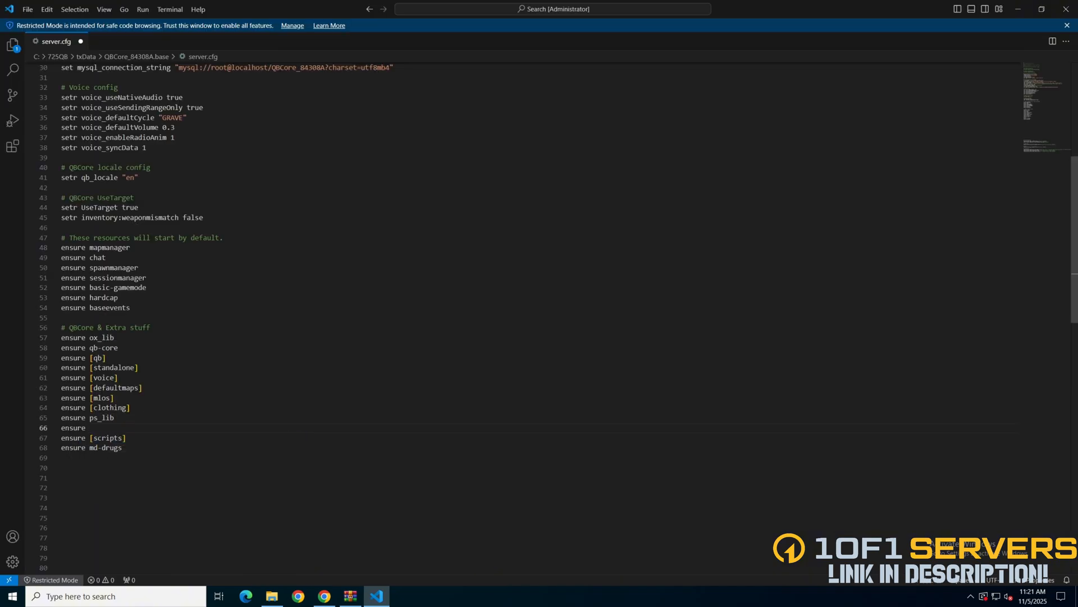
text(nass_lib)
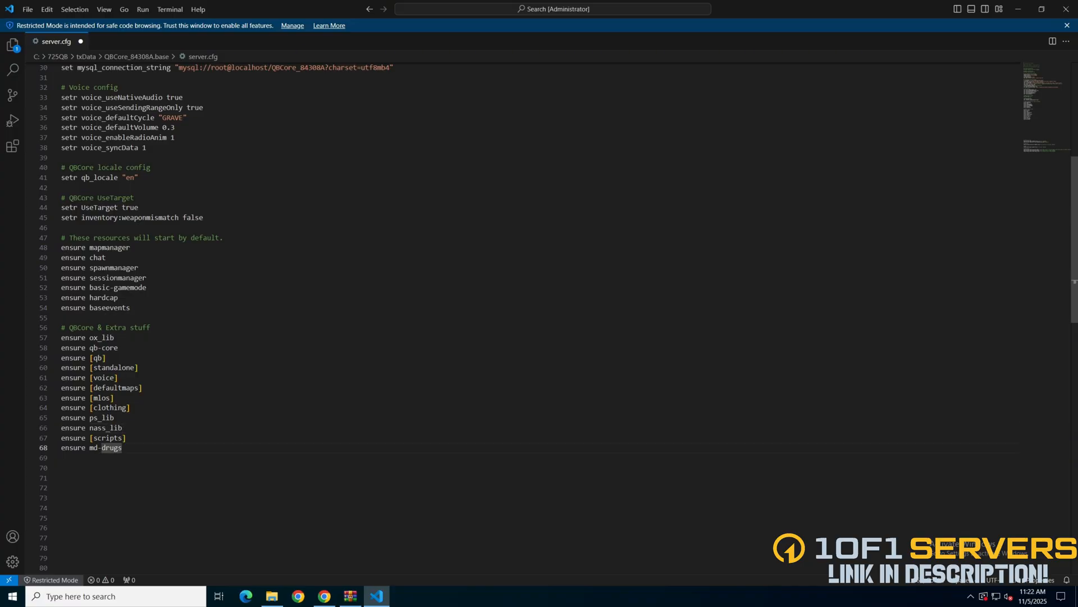
text(ensure)
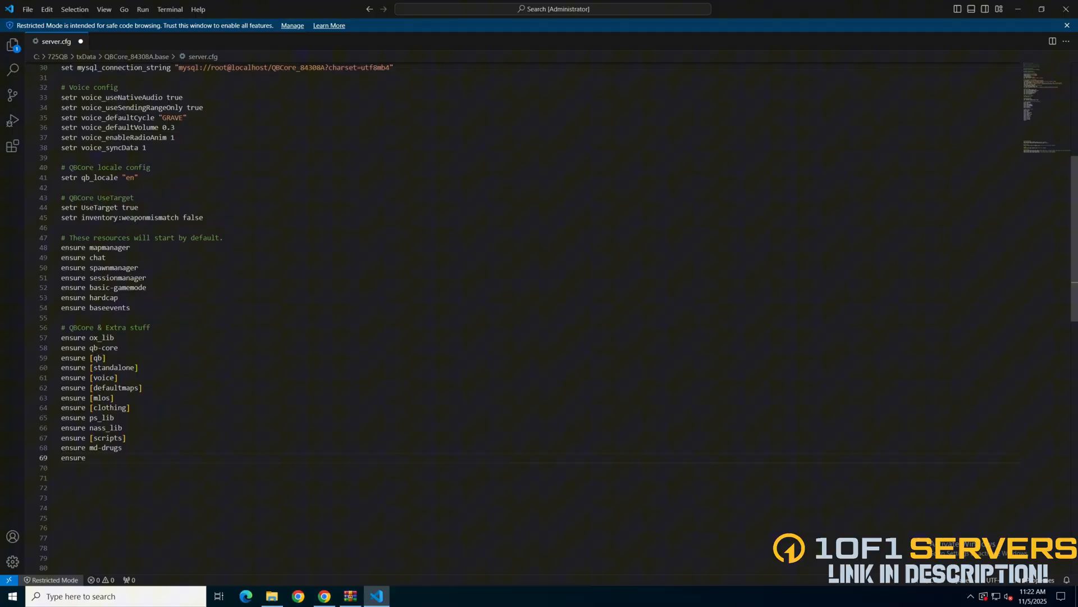
text(nass_fighring)
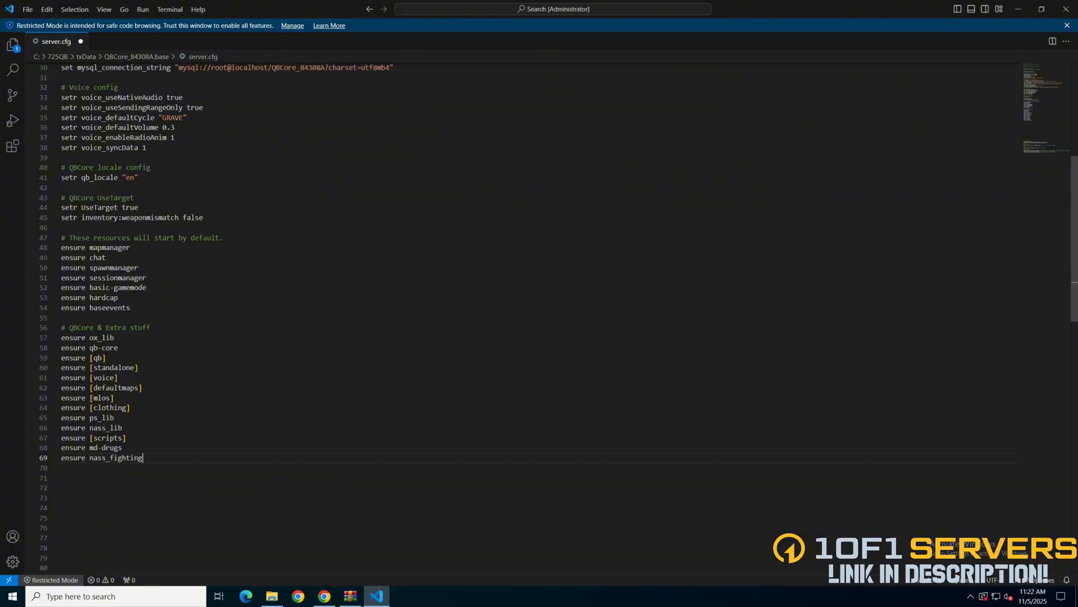
Navigate resources > nass_fighting and open its config.lua in Visual Studio Code
click(271, 595)
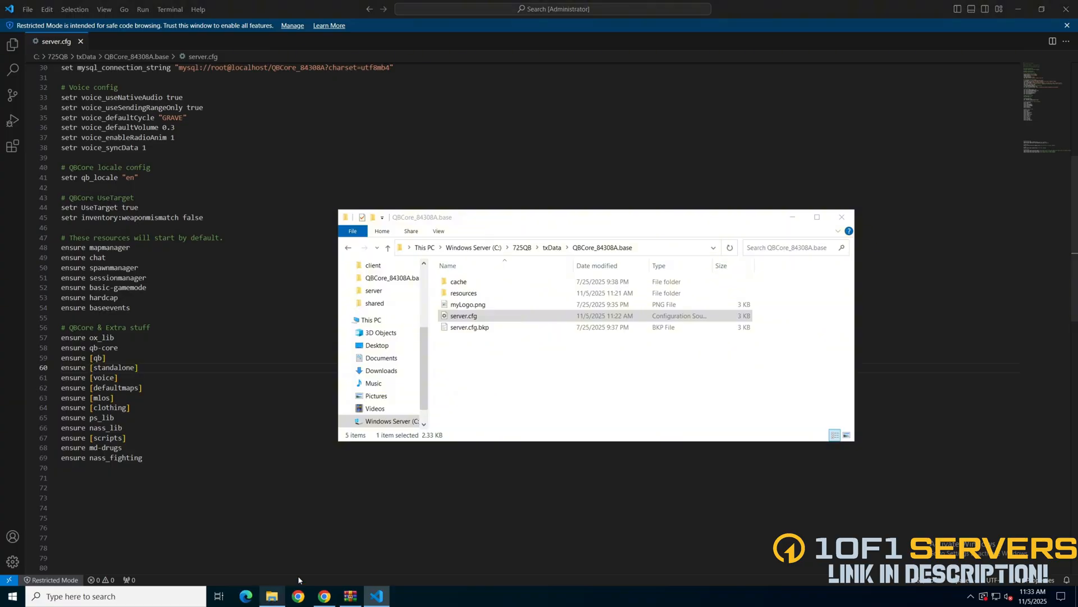
double_click(464, 292)
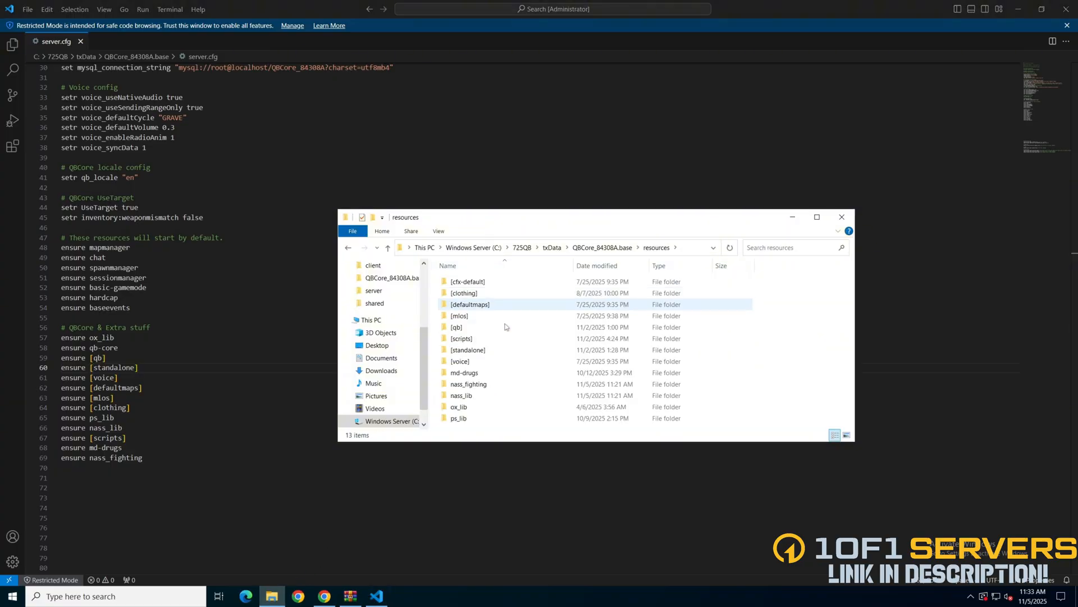
double_click(469, 384)
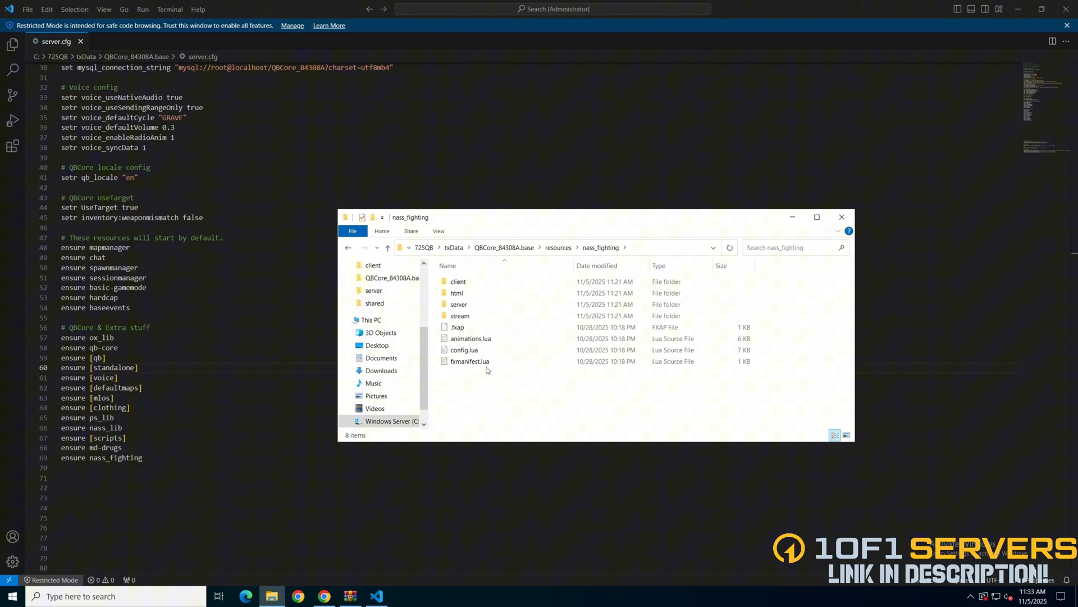
click(464, 349)
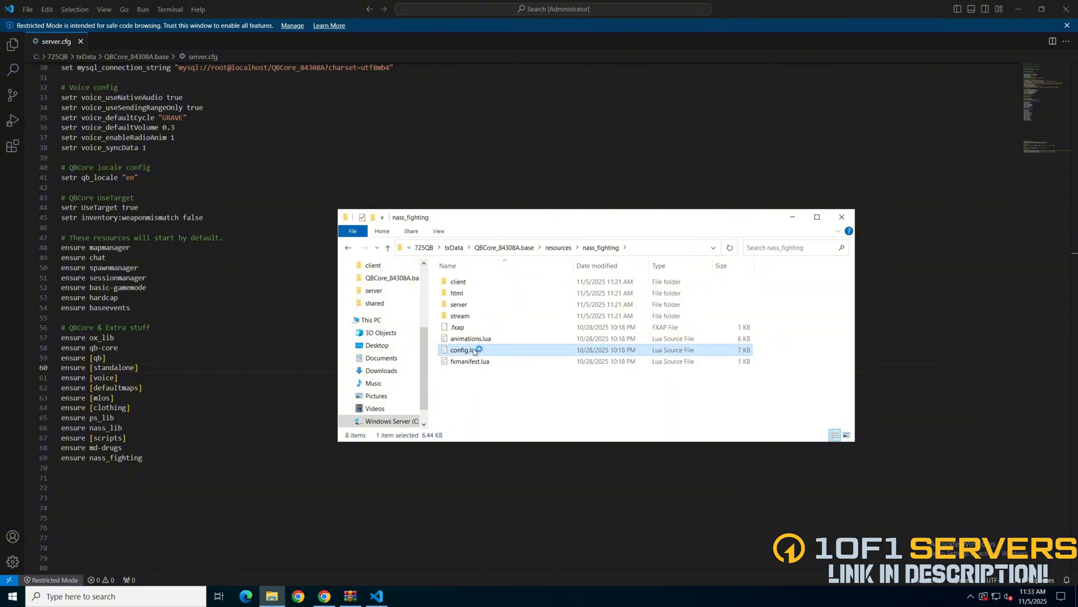
double_click(464, 349)
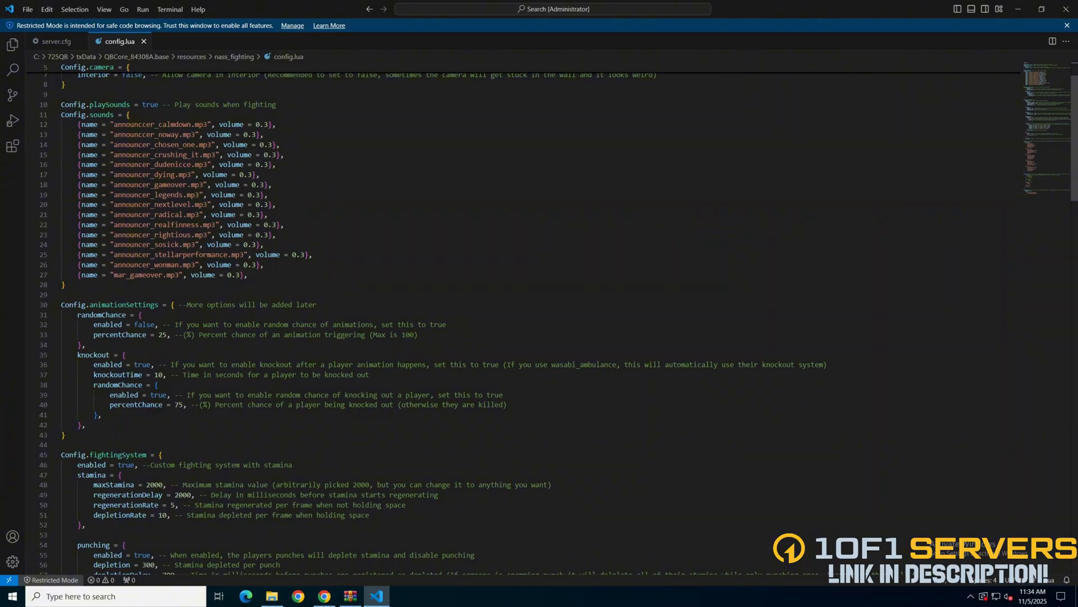
Scroll config.lua from playSounds and animationSettings through fightingSystem, moveSets, jobSets and permissions
scroll(down, 3)
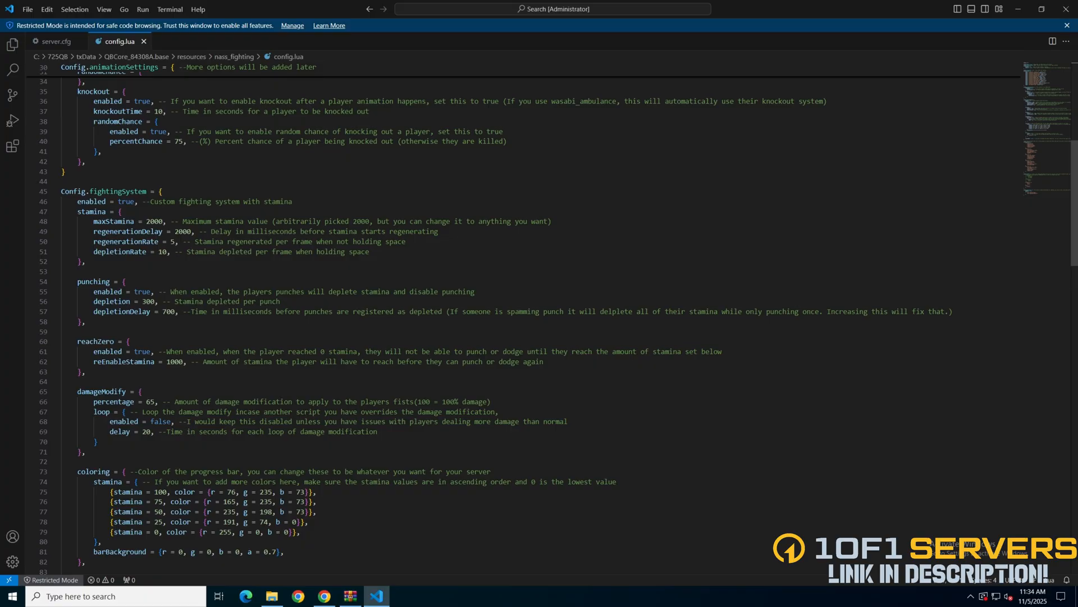
scroll(down, 3)
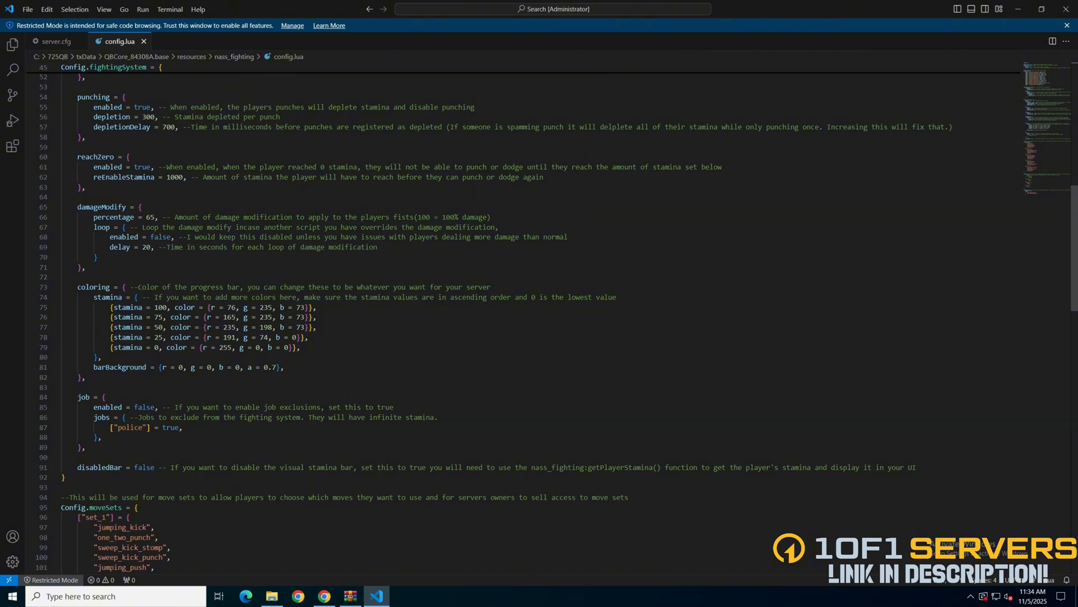
scroll(down, 3)
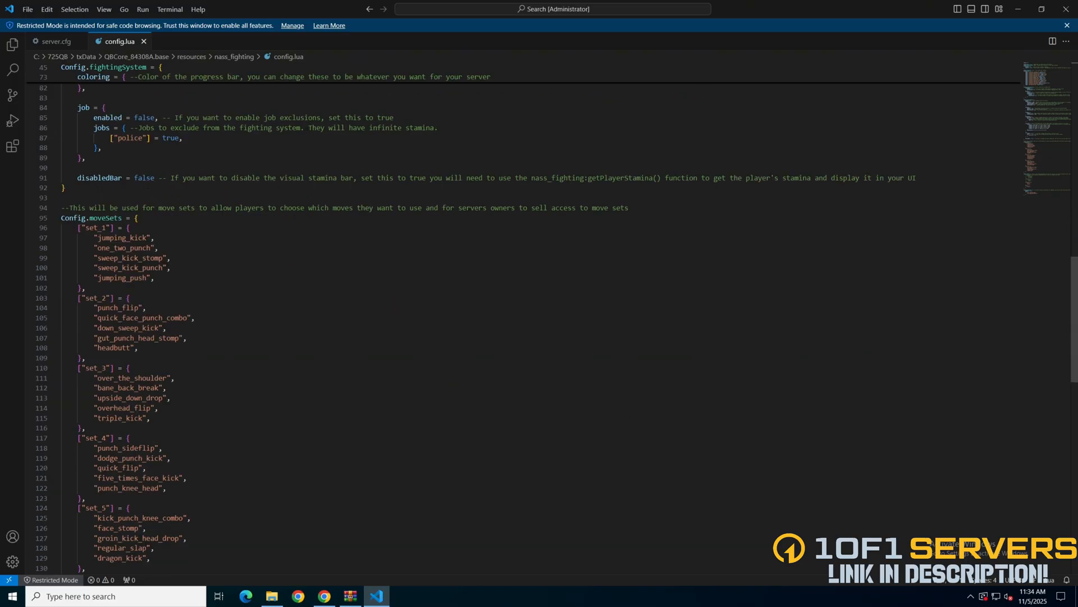
scroll(down, 3)
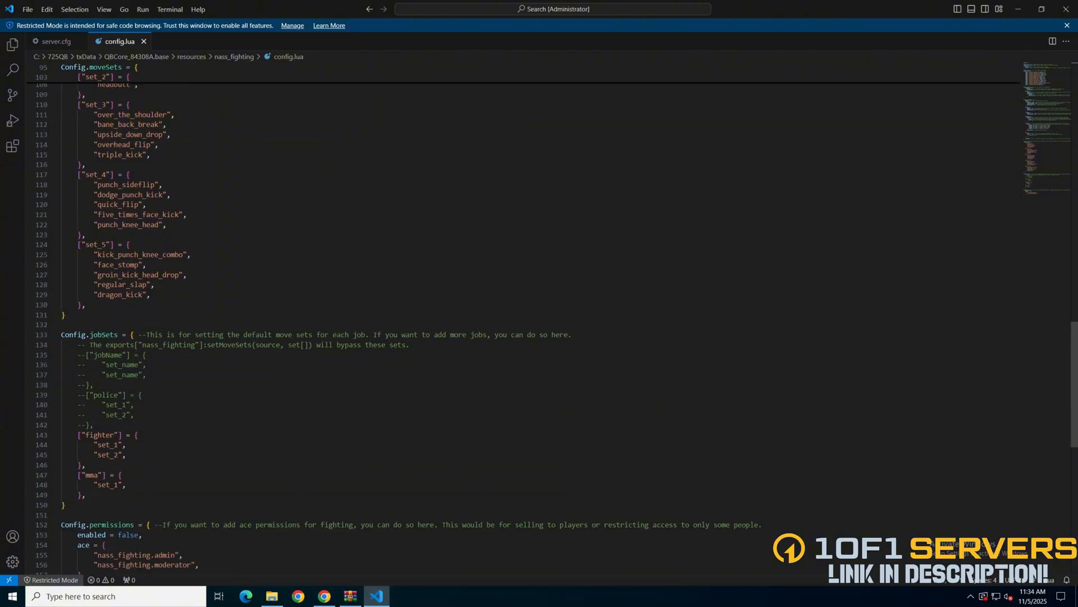
scroll(down, 3)
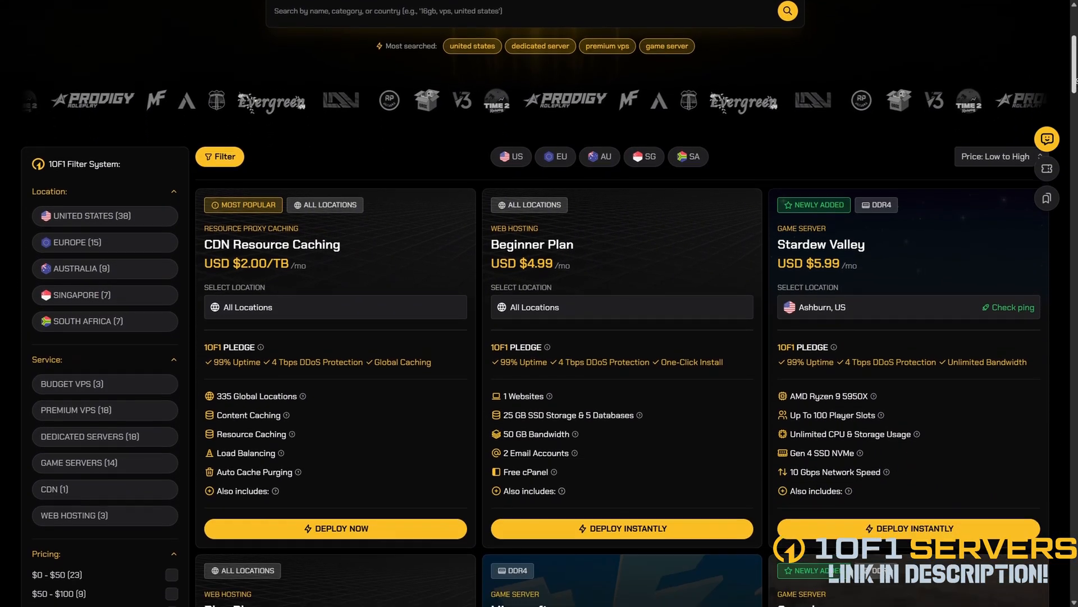
Scroll the 1of1 Servers page from plan cards past partners, comparison table and support to the Locations section
scroll(down, 3)
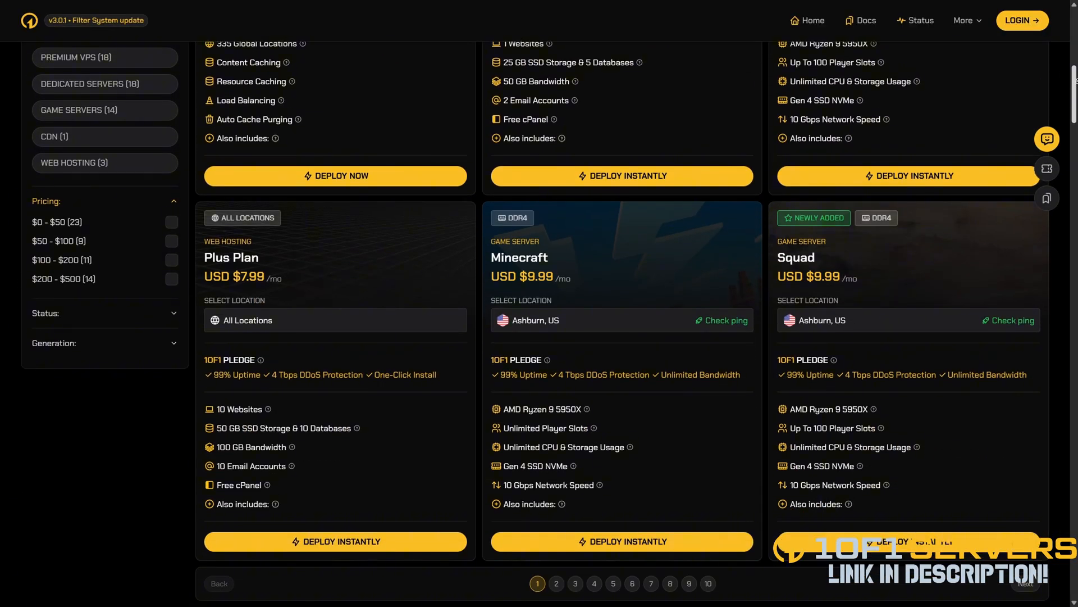
scroll(down, 3)
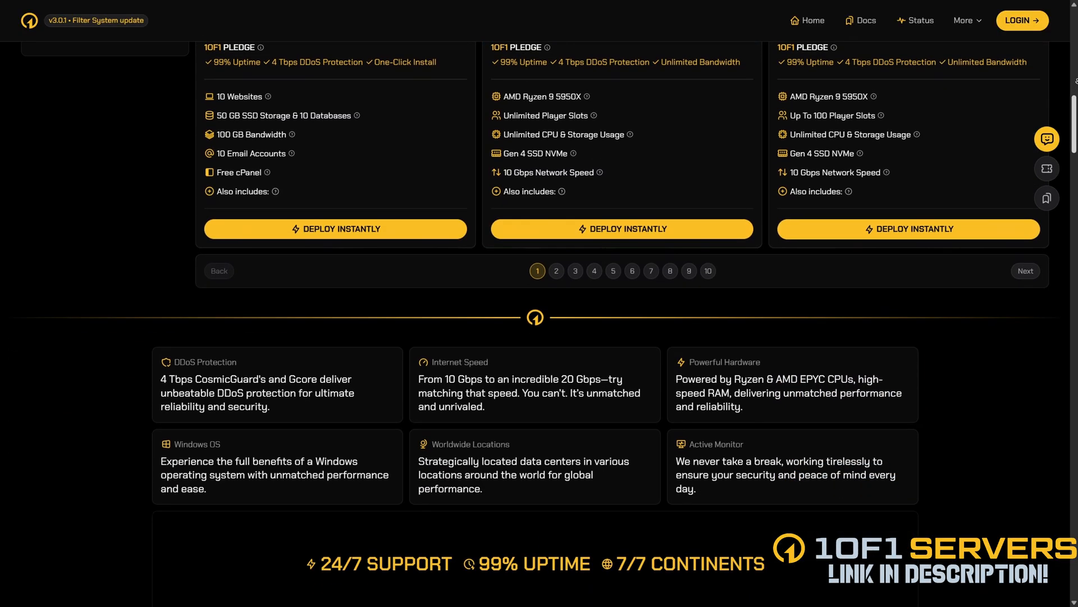
scroll(down, 3)
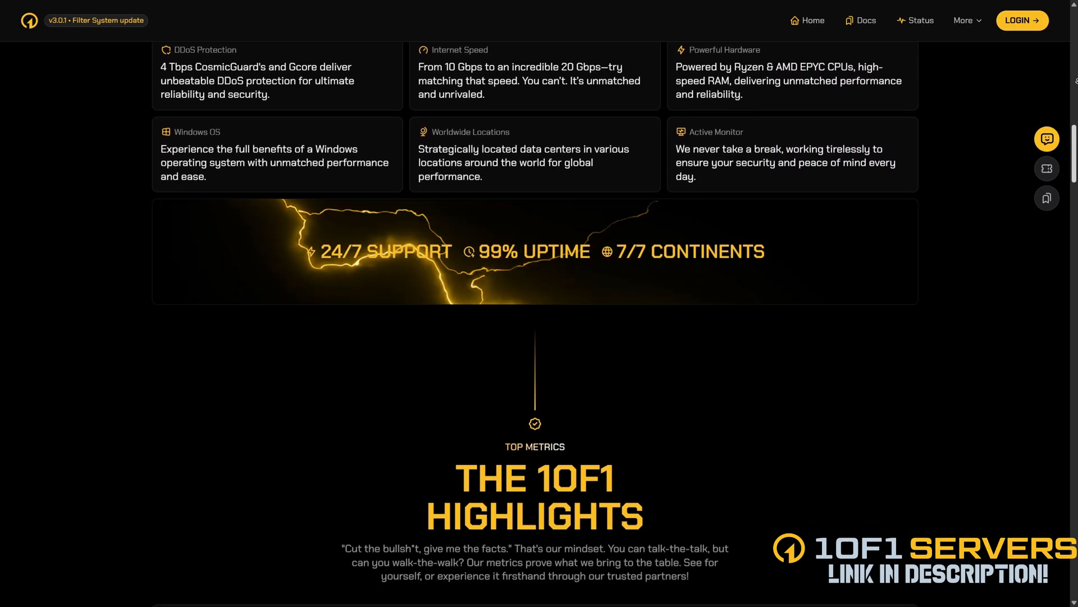
scroll(down, 3)
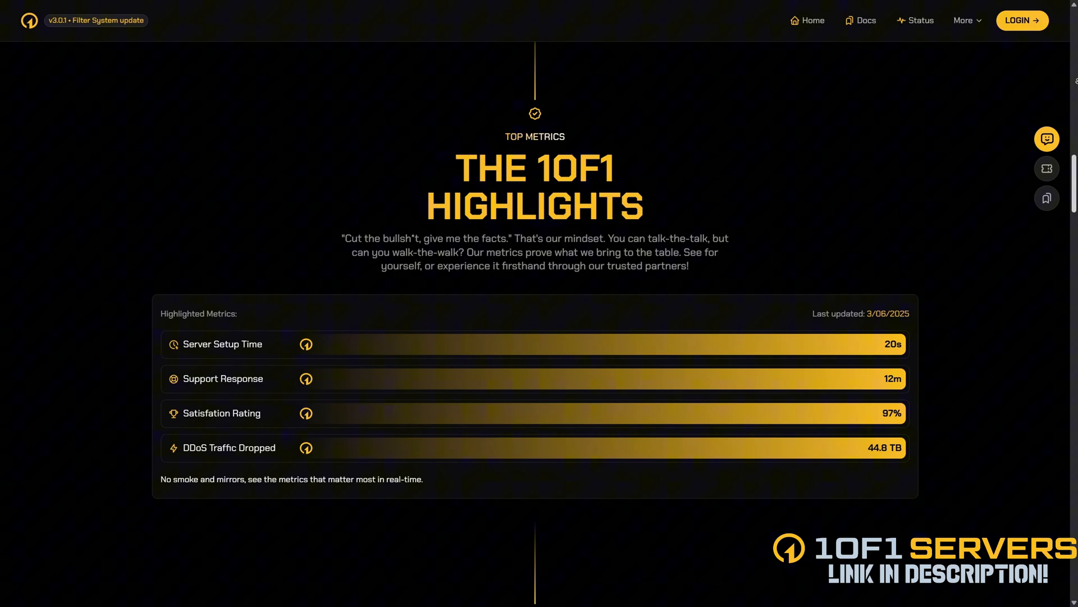
scroll(down, 3)
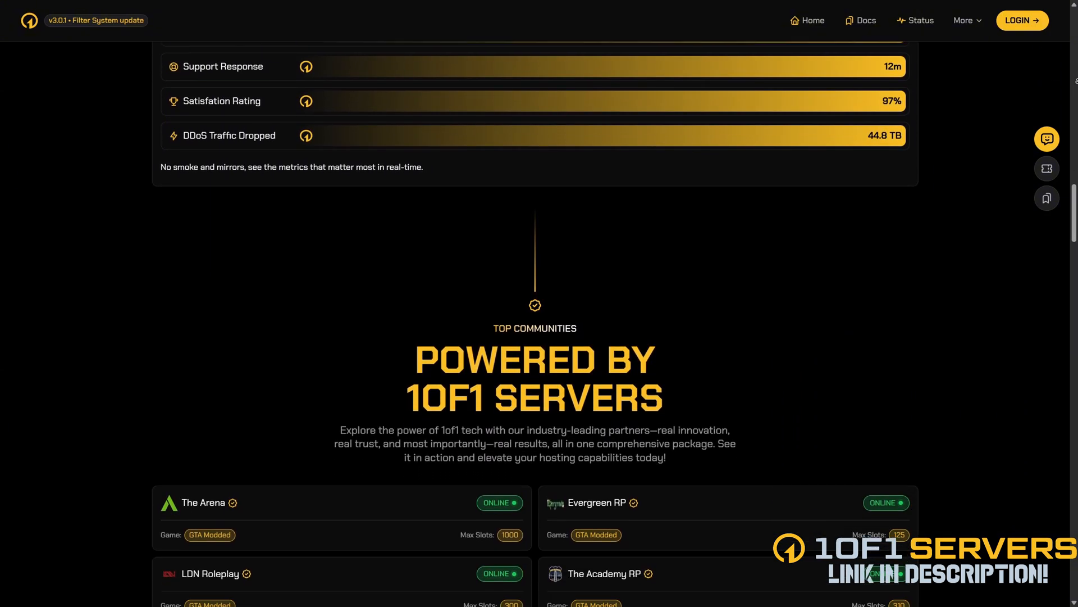
scroll(down, 3)
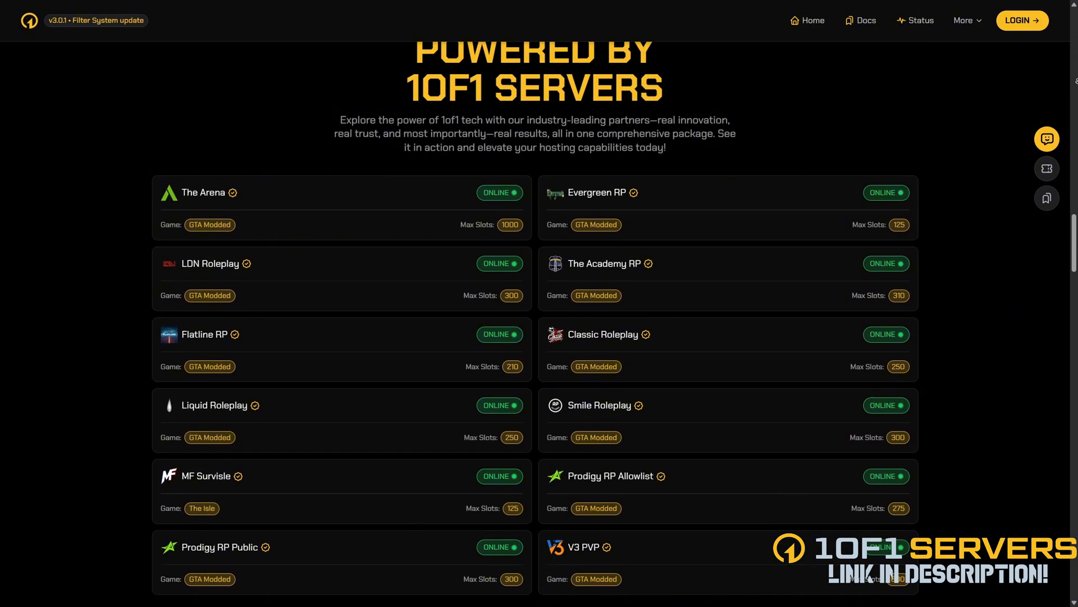
scroll(down, 3)
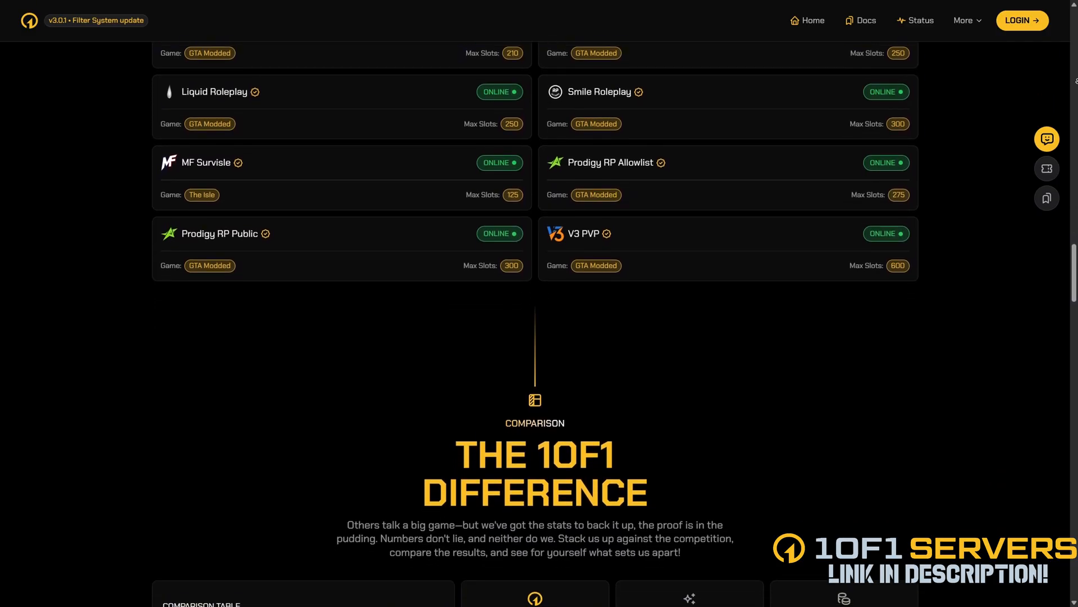
scroll(down, 3)
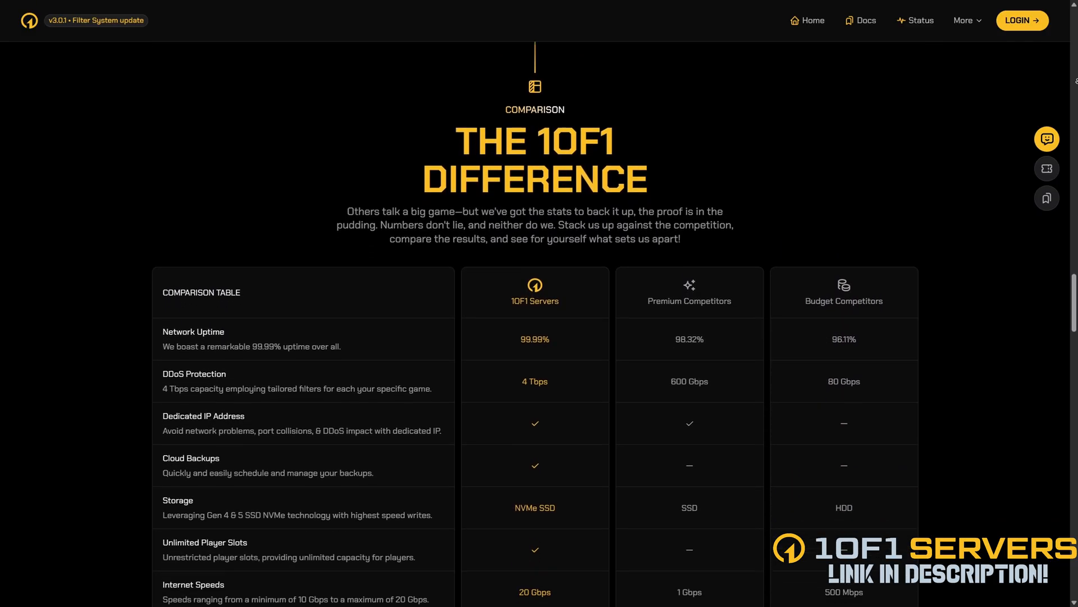
scroll(down, 3)
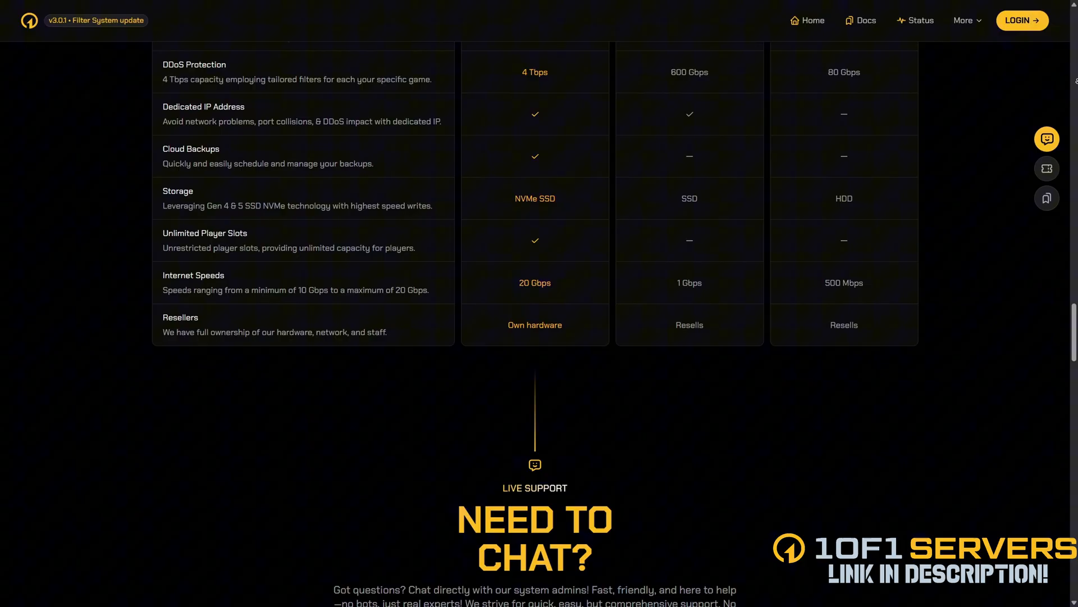
scroll(down, 3)
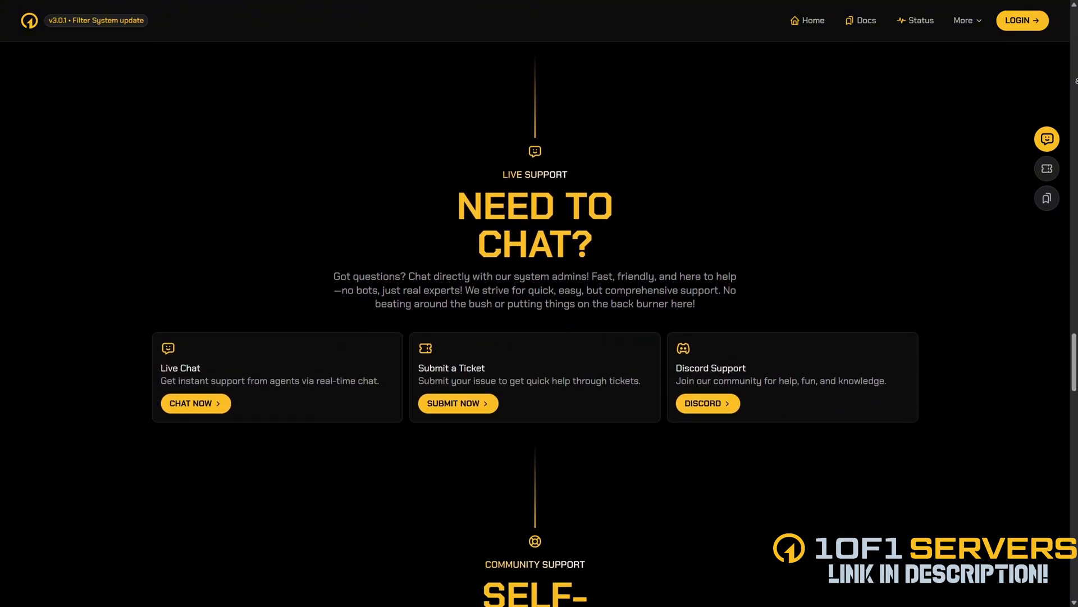
scroll(down, 3)
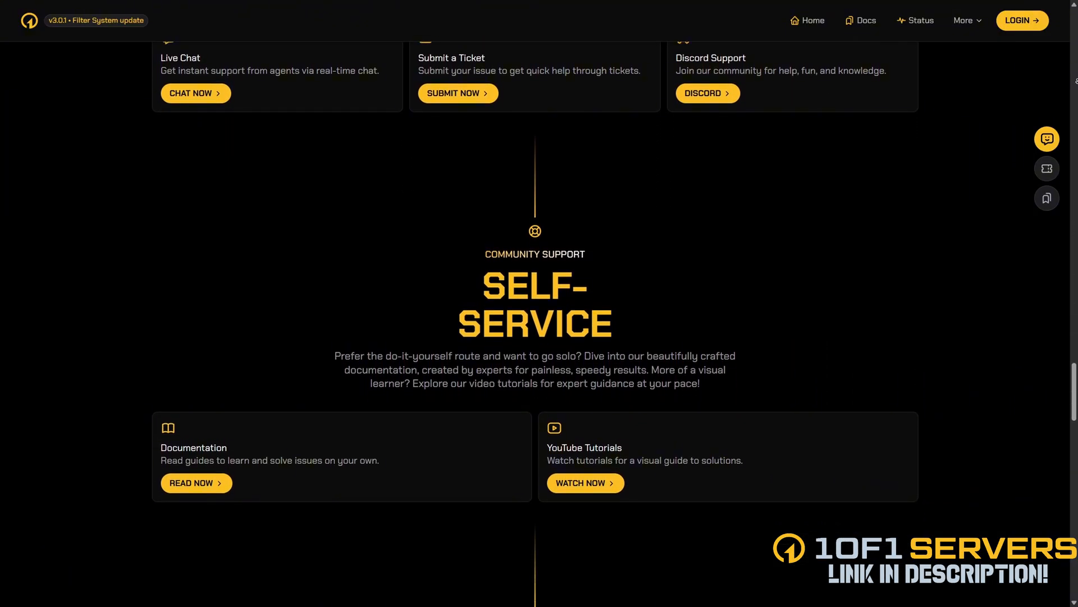
scroll(down, 3)
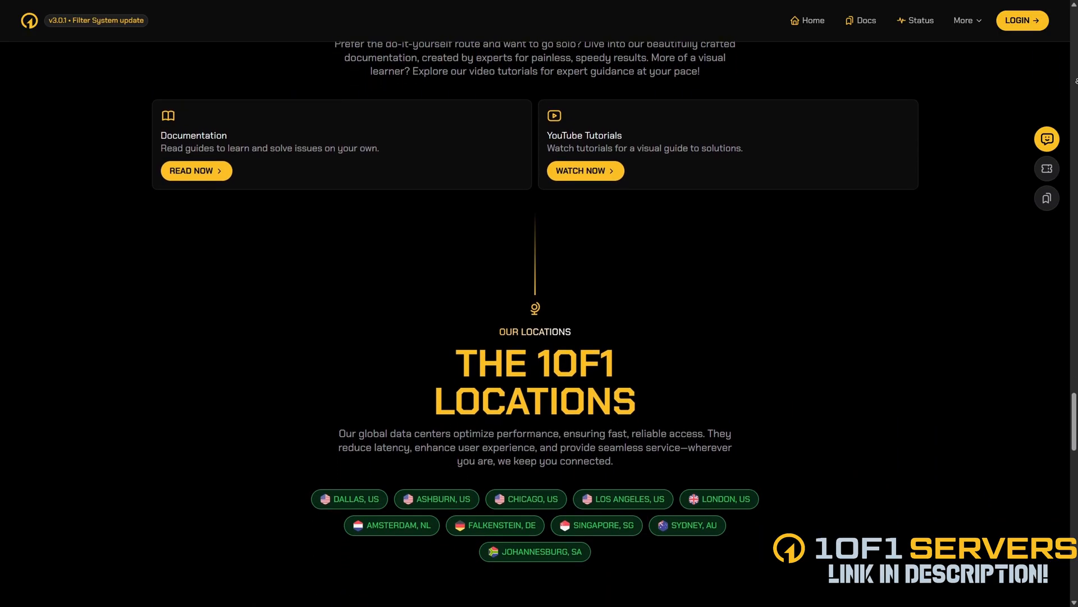